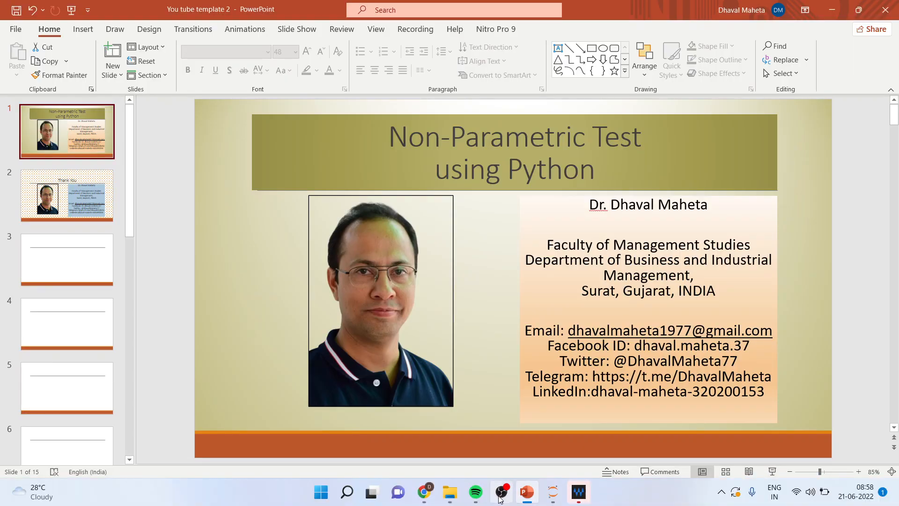
Switch from the PowerPoint title slide to the browser notebook and scroll up to the import cell
{"action": "left_click", "coordinate": [423, 493]}
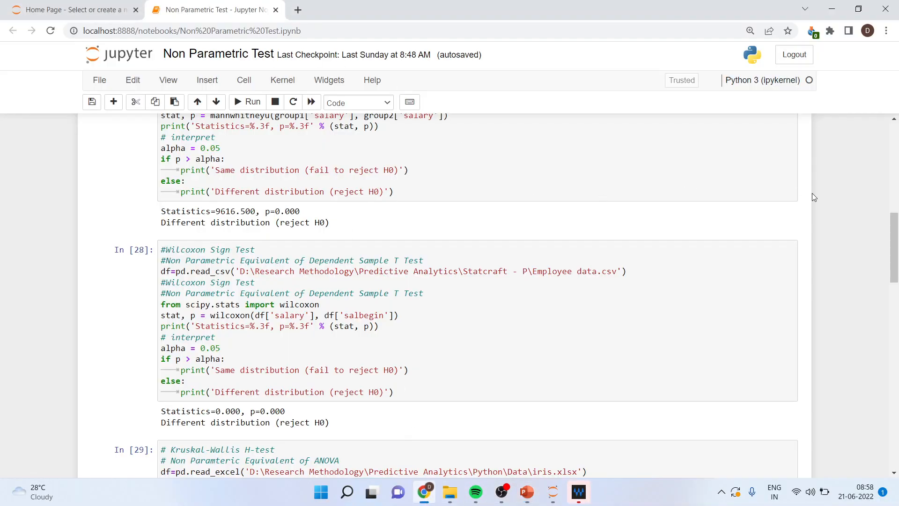
{"action": "scroll", "scroll_direction": "up", "scroll_amount": 3}
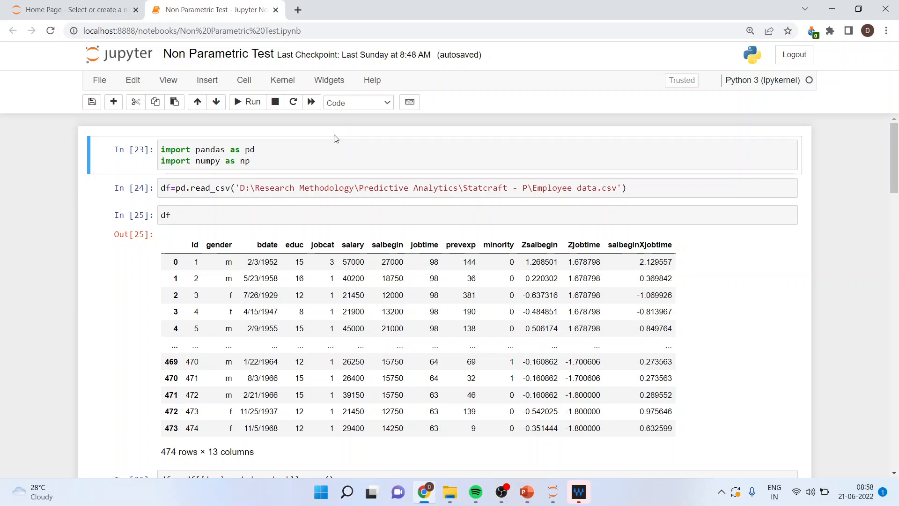
{"action": "left_click", "coordinate": [257, 150]}
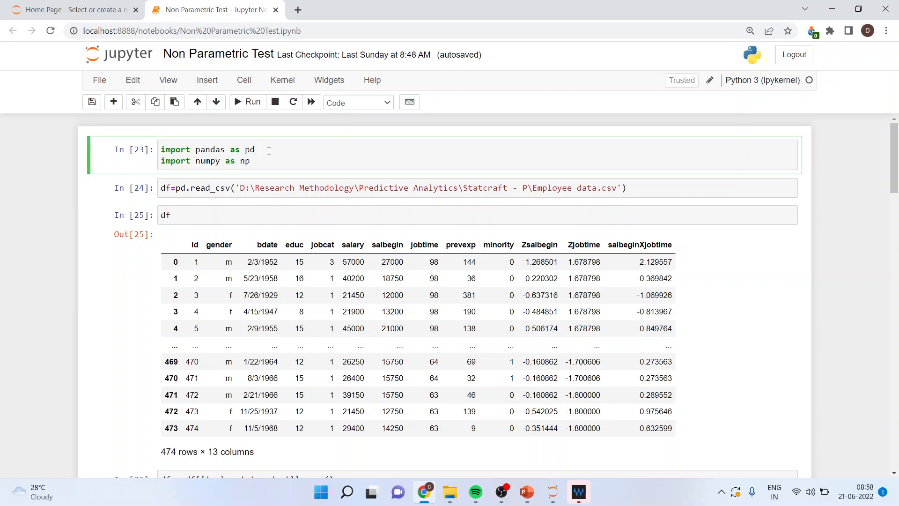
{"action": "mouse_move", "coordinate": [267, 161]}
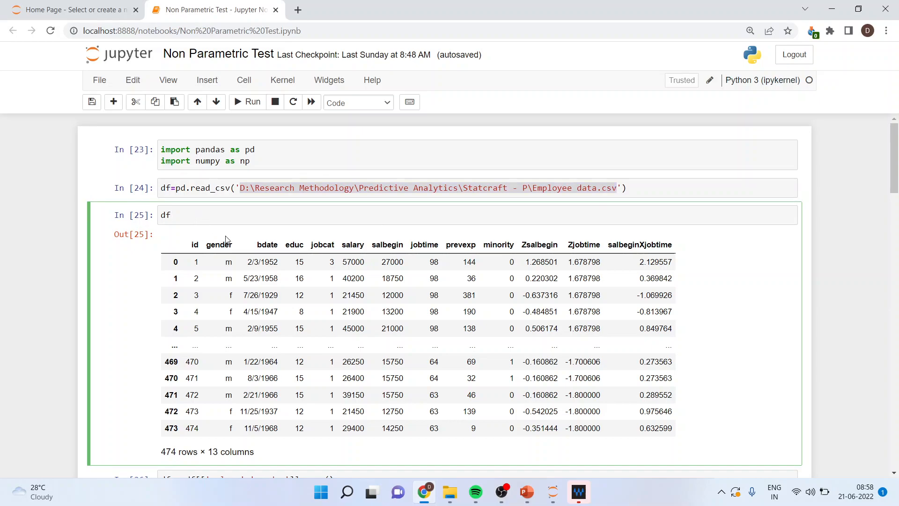
{"action": "mouse_move", "coordinate": [279, 378]}
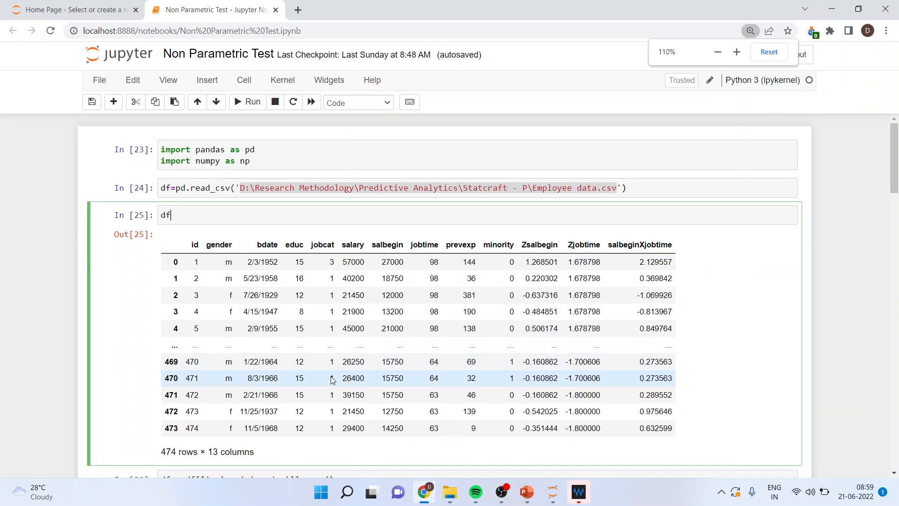
{"action": "scroll", "scroll_direction": "down", "scroll_amount": 3}
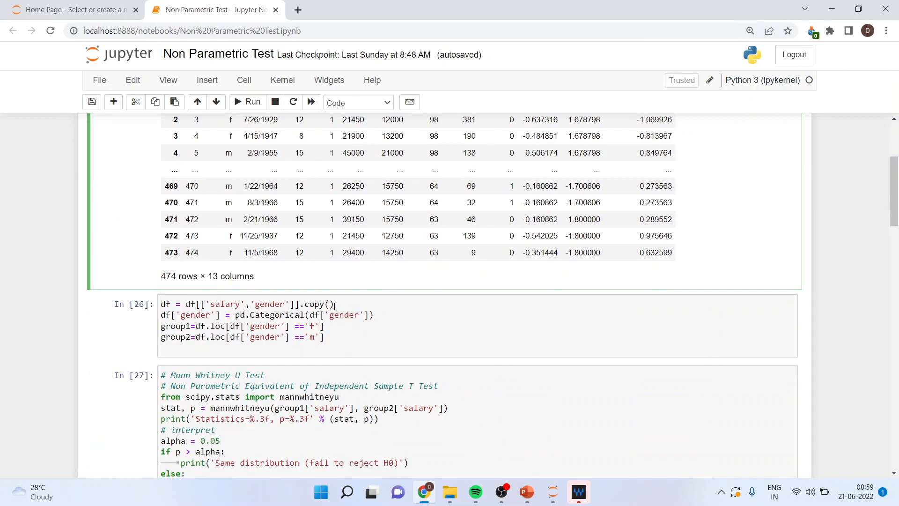
{"action": "scroll", "scroll_direction": "up", "scroll_amount": 3}
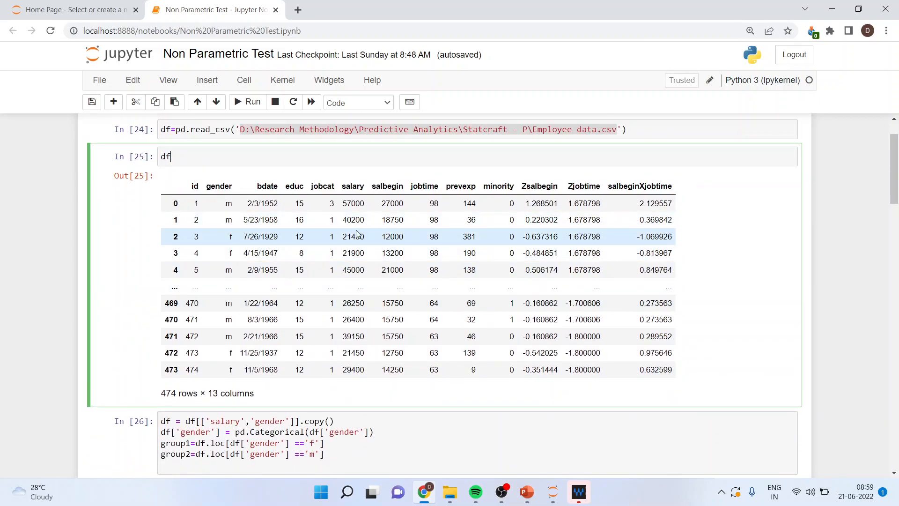
{"action": "mouse_move", "coordinate": [224, 220]}
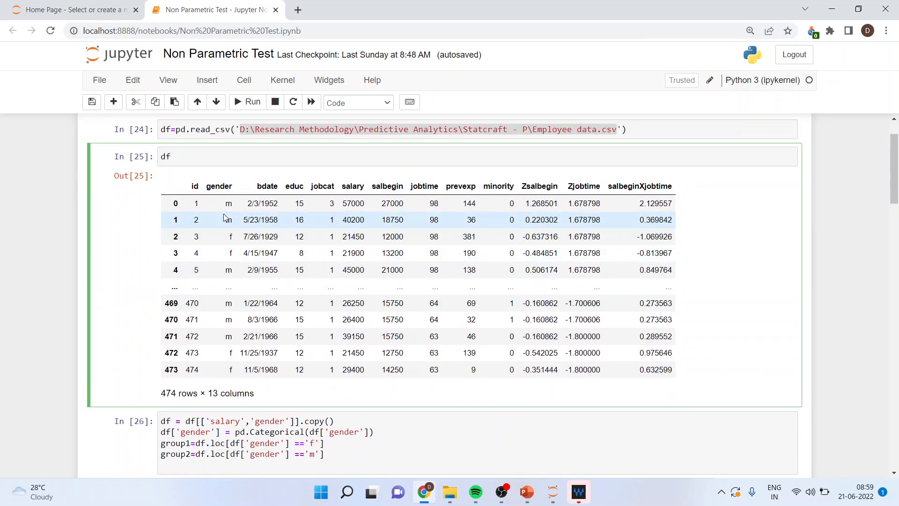
{"action": "scroll", "scroll_direction": "down", "scroll_amount": 3}
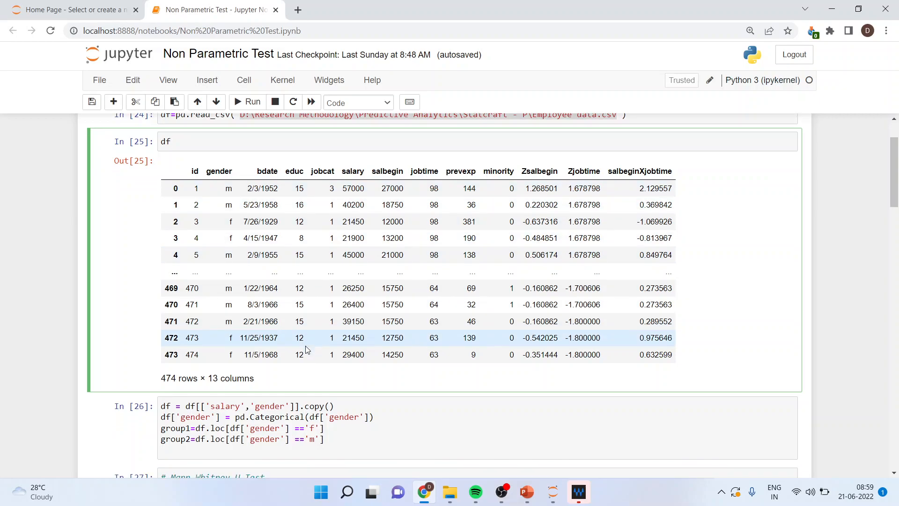
{"action": "scroll", "scroll_direction": "down", "scroll_amount": 3}
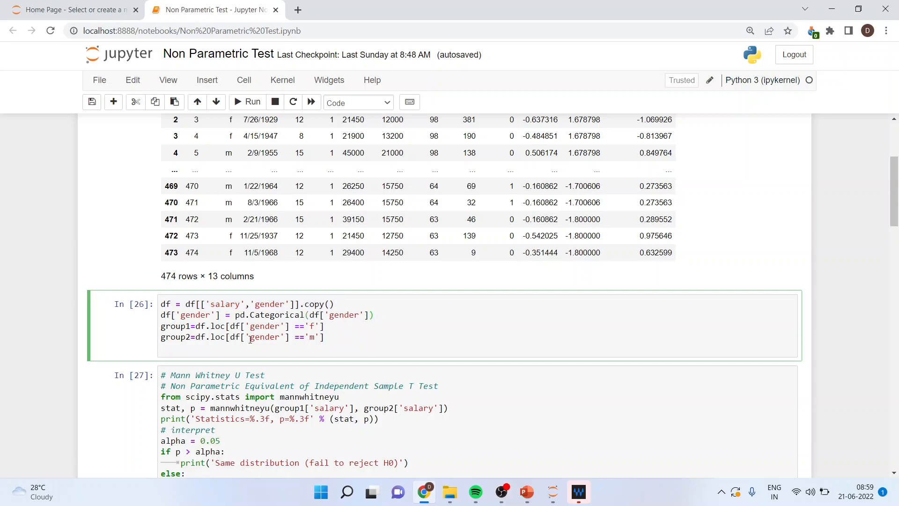
{"action": "left_click", "coordinate": [247, 102]}
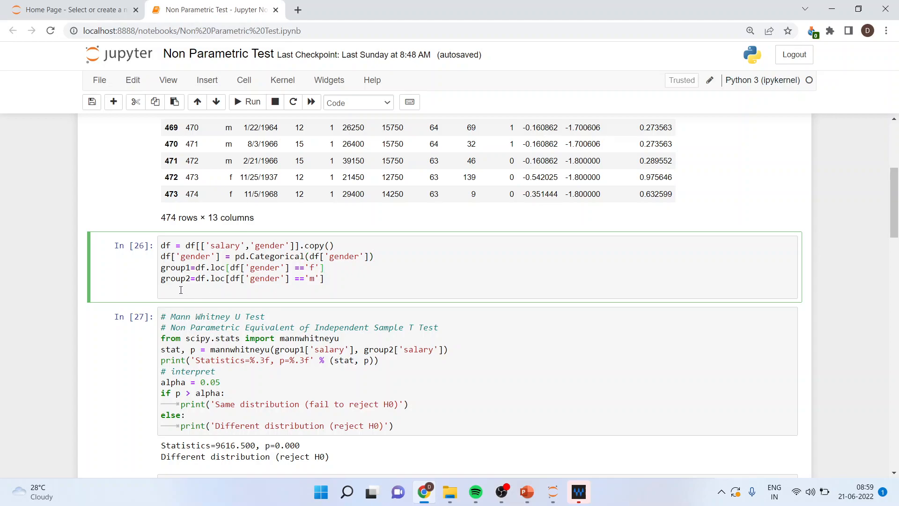
{"action": "mouse_move", "coordinate": [254, 284]}
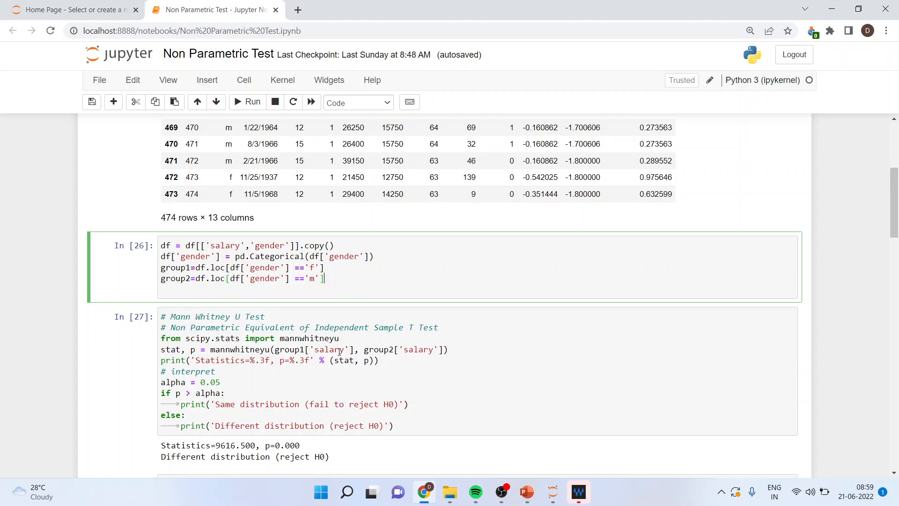
Scroll to the Mann-Whitney U output and highlight its test statistic value
{"action": "scroll", "scroll_direction": "down", "scroll_amount": 3}
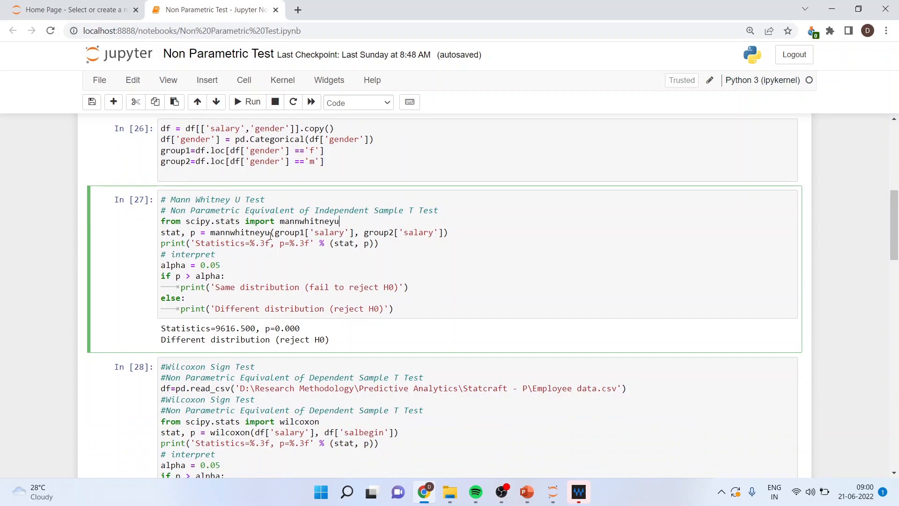
{"action": "mouse_move", "coordinate": [309, 189]}
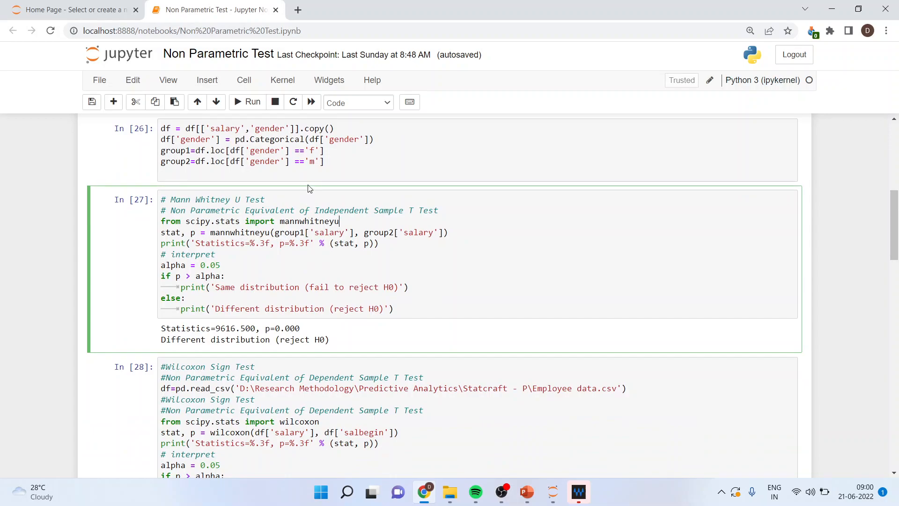
{"action": "mouse_move", "coordinate": [414, 237]}
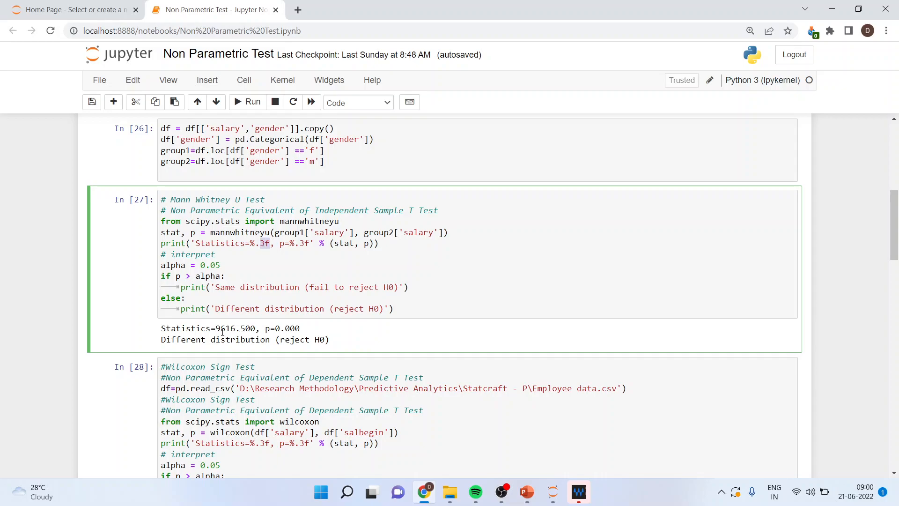
{"action": "double_click", "coordinate": [232, 328]}
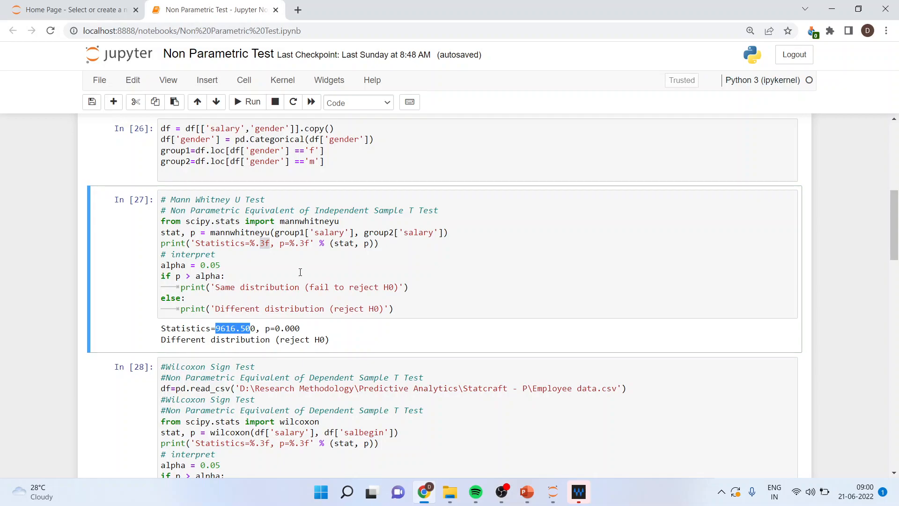
{"action": "mouse_move", "coordinate": [311, 245]}
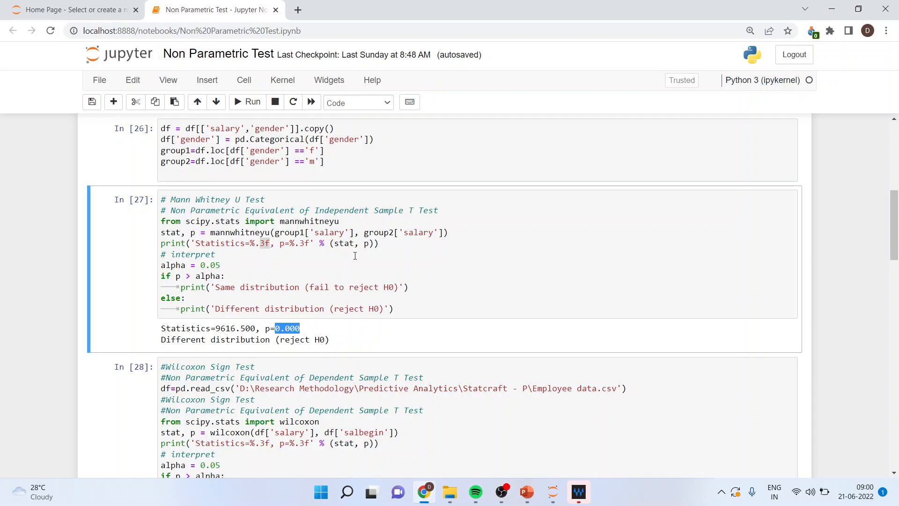
{"action": "mouse_move", "coordinate": [256, 265]}
{"action": "type", "text": "#Null: Median of male salary is equal to median of female salary"}
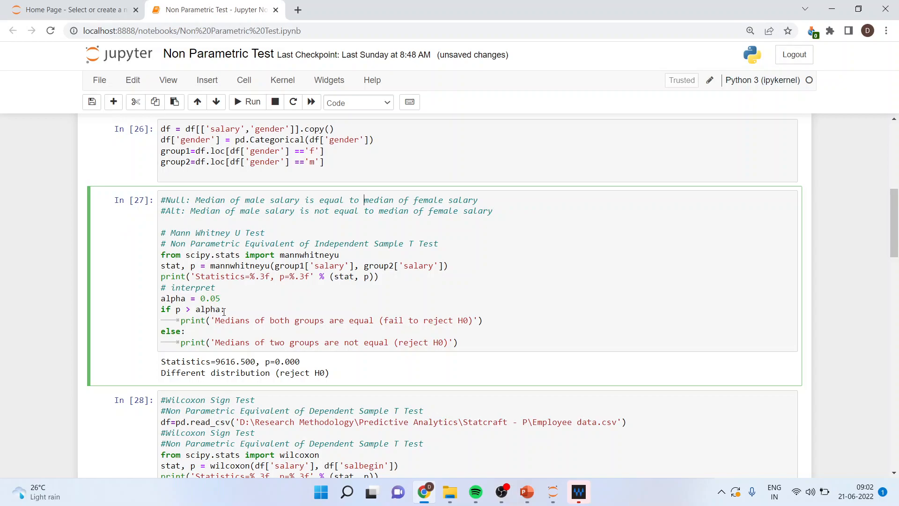
{"action": "mouse_move", "coordinate": [377, 320]}
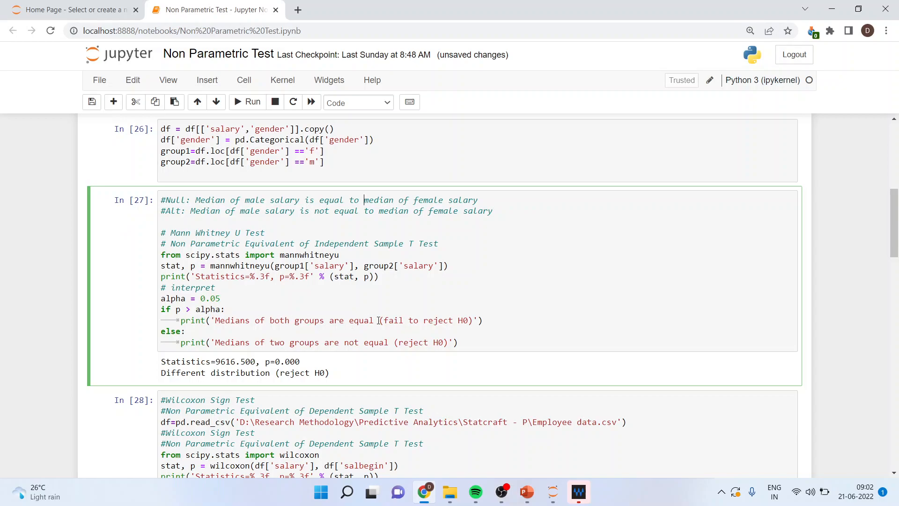
{"action": "mouse_move", "coordinate": [220, 342]}
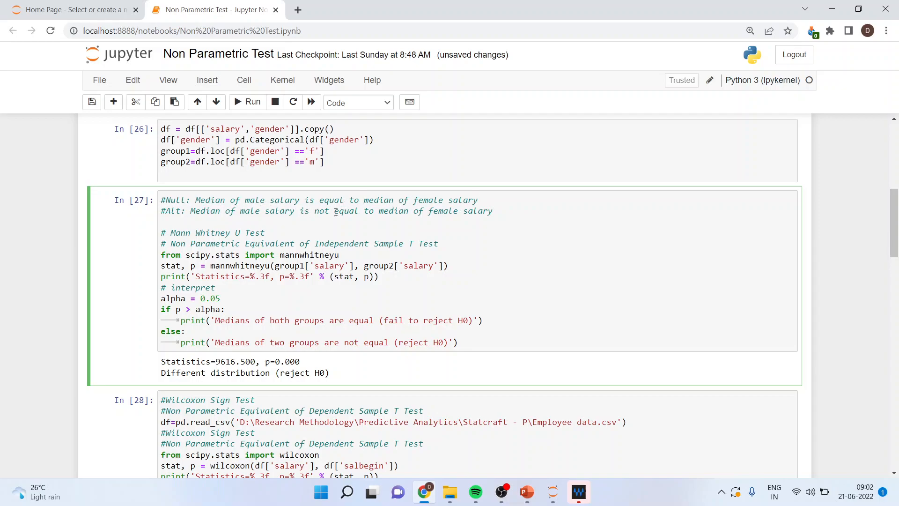
{"action": "mouse_move", "coordinate": [483, 214]}
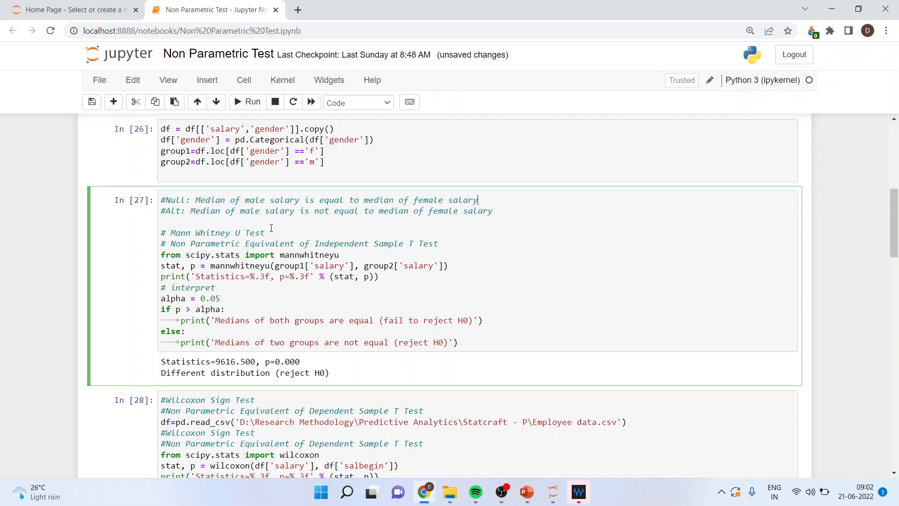
{"action": "mouse_move", "coordinate": [298, 348]}
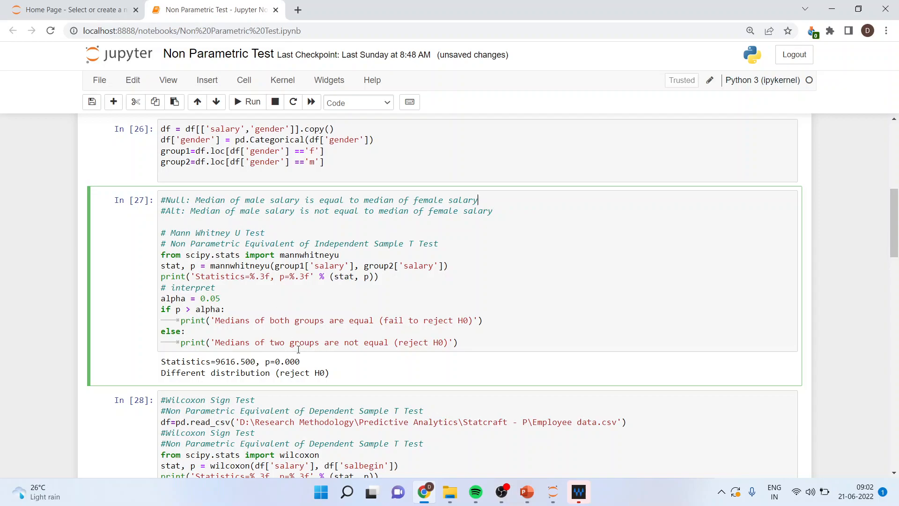
Re-execute the edited Mann-Whitney U cell with its median-worded messages
{"action": "double_click", "coordinate": [265, 362]}
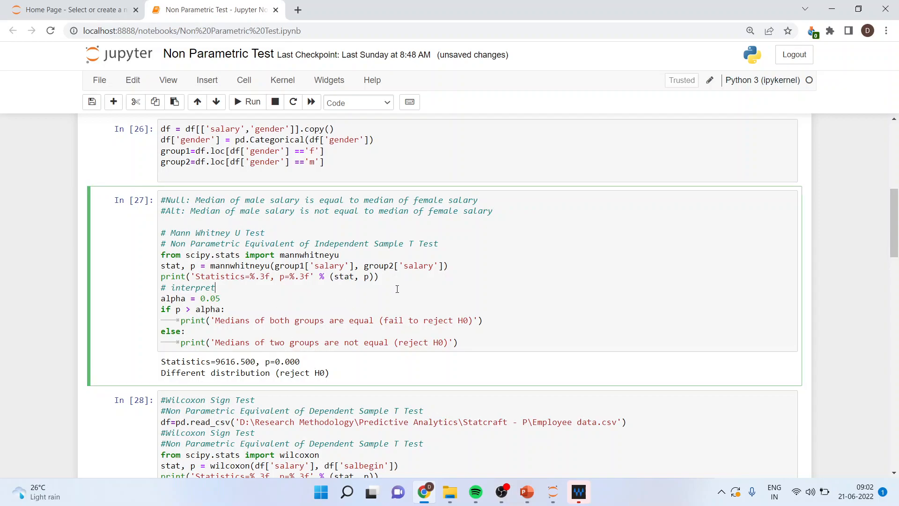
{"action": "left_click", "coordinate": [247, 102]}
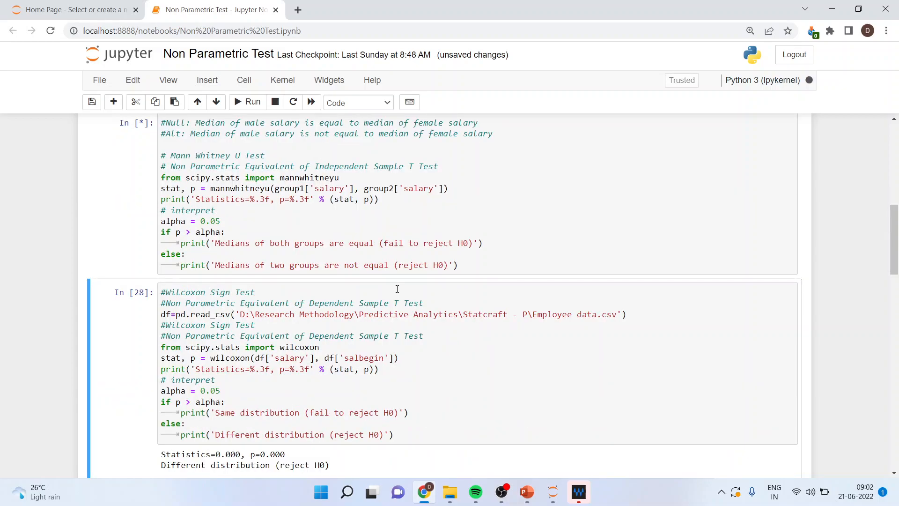
{"action": "mouse_move", "coordinate": [377, 301]}
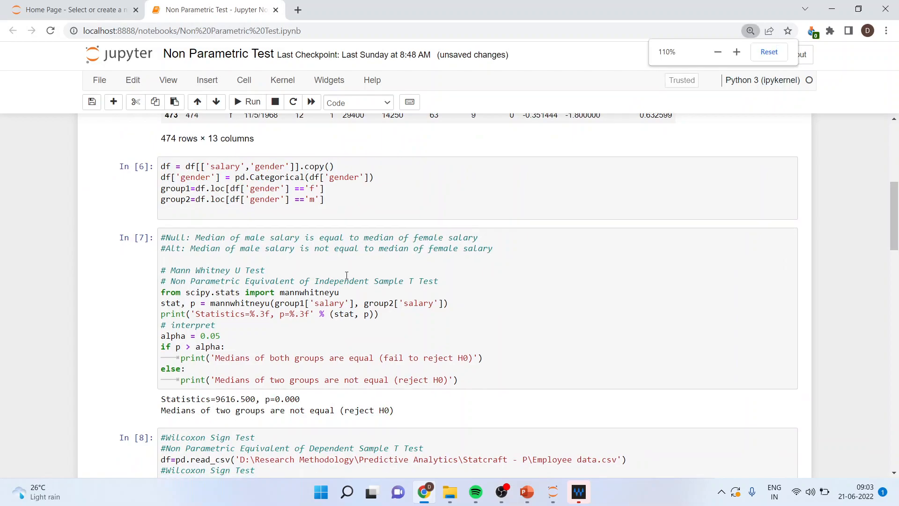
Start editing at the top of the Wilcoxon Sign Test cell to add beginning-versus-current salary hypotheses
{"action": "left_click", "coordinate": [297, 421]}
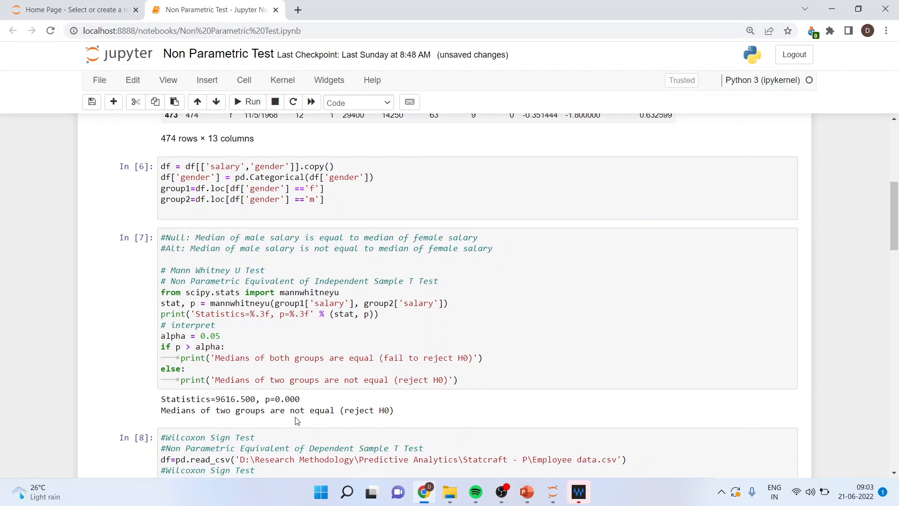
{"action": "mouse_move", "coordinate": [337, 411]}
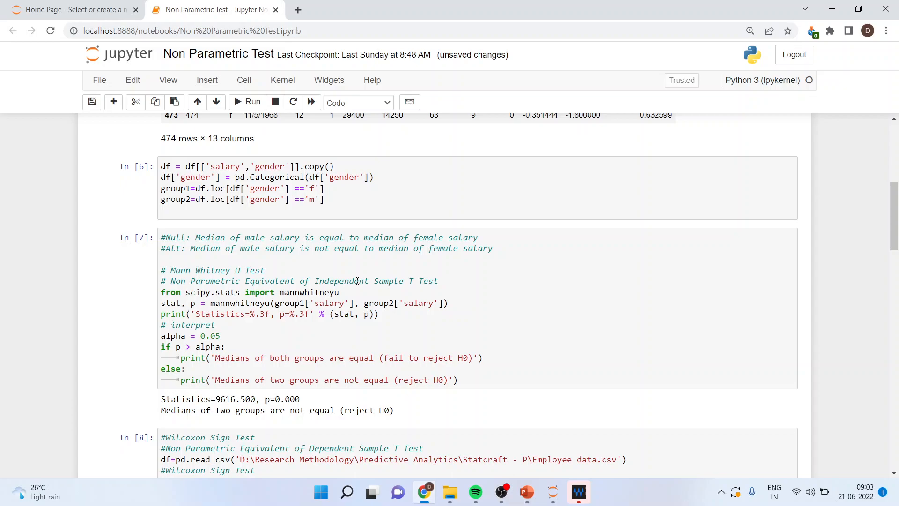
{"action": "scroll", "scroll_direction": "down", "scroll_amount": 3}
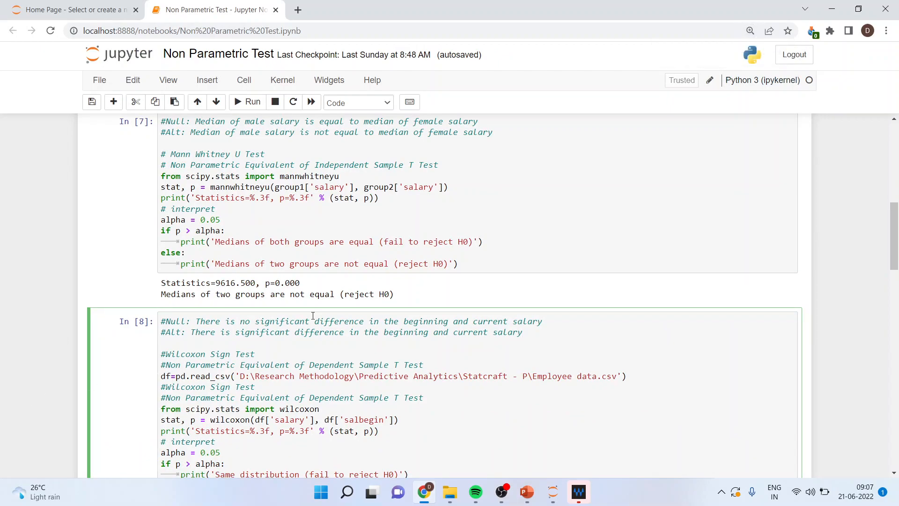
{"action": "mouse_move", "coordinate": [528, 331]}
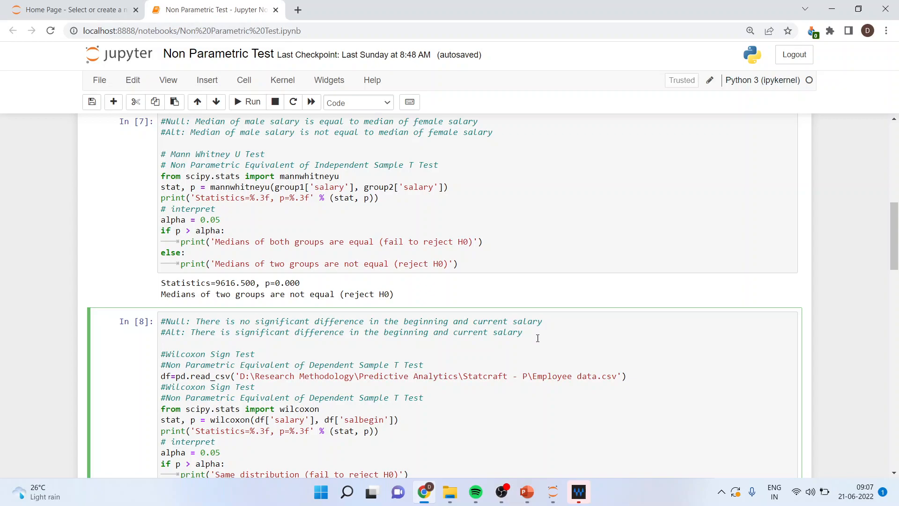
{"action": "left_click", "coordinate": [523, 332]}
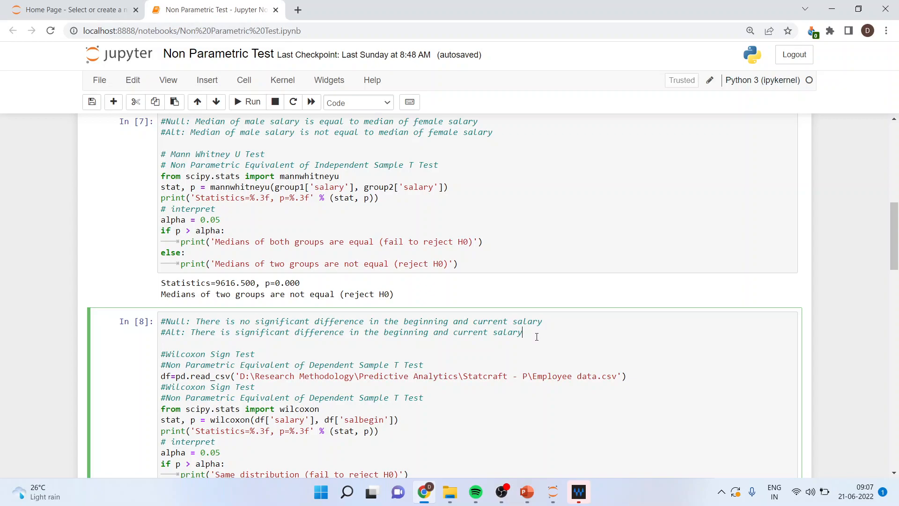
{"action": "scroll", "scroll_direction": "down", "scroll_amount": 3}
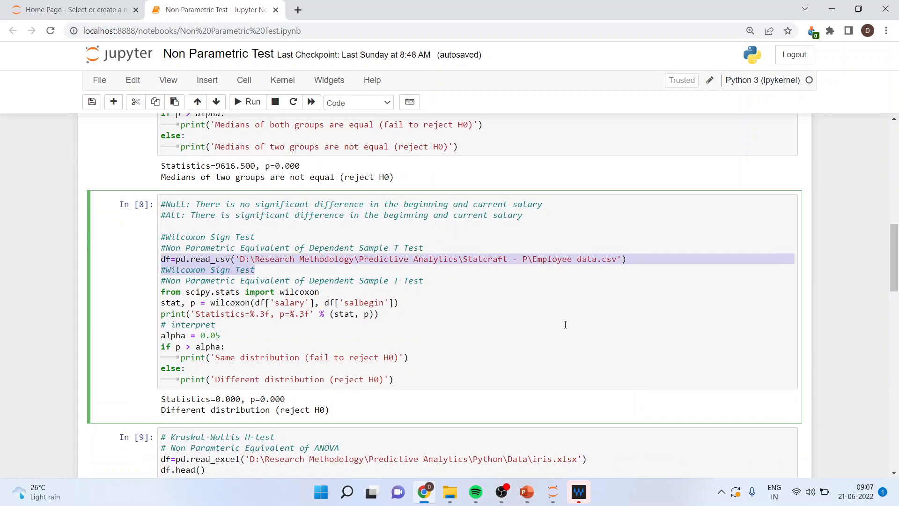
{"action": "scroll", "scroll_direction": "up", "scroll_amount": 3}
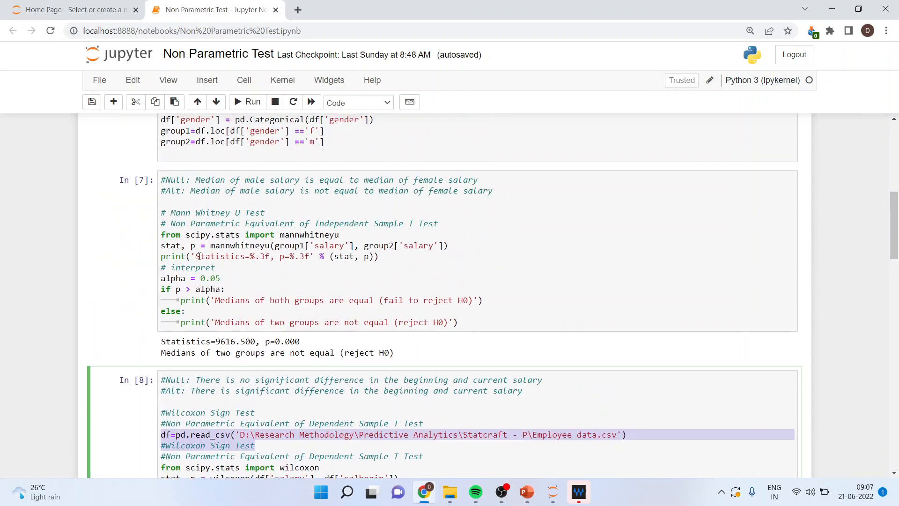
{"action": "scroll", "scroll_direction": "up", "scroll_amount": 3}
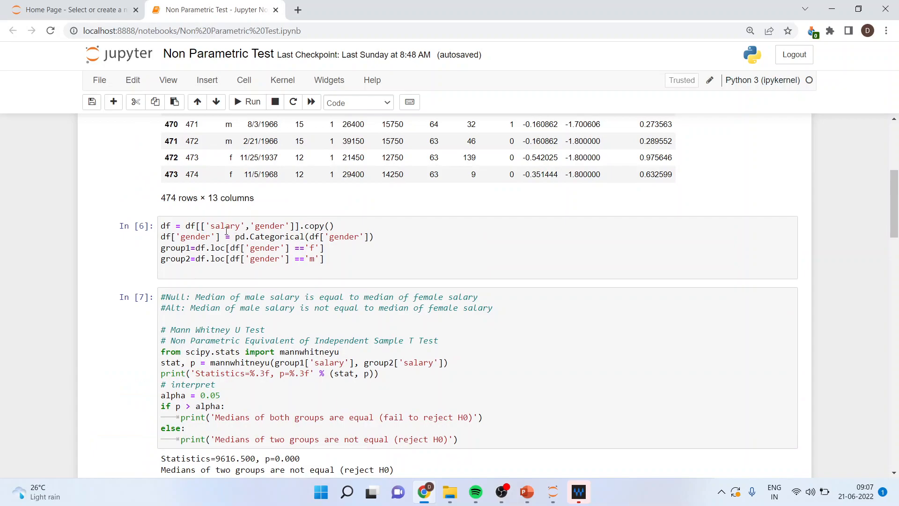
{"action": "mouse_move", "coordinate": [281, 342]}
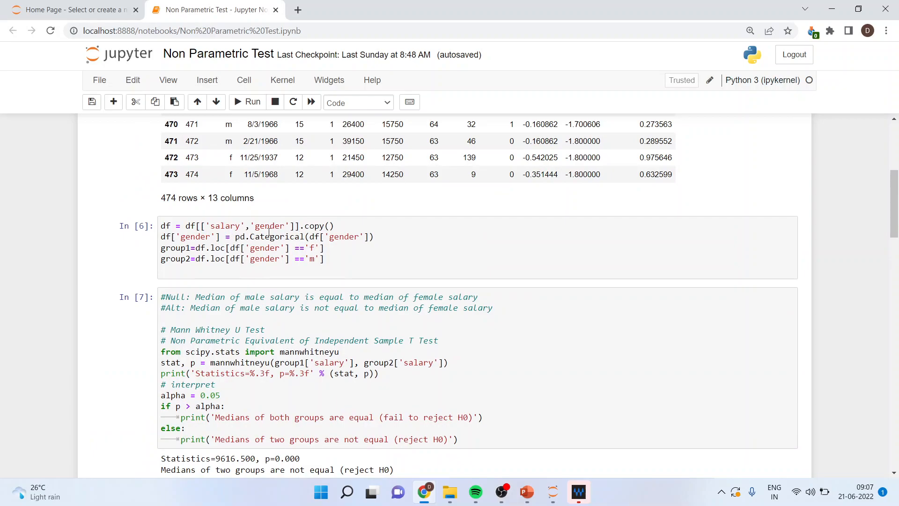
{"action": "scroll", "scroll_direction": "down", "scroll_amount": 3}
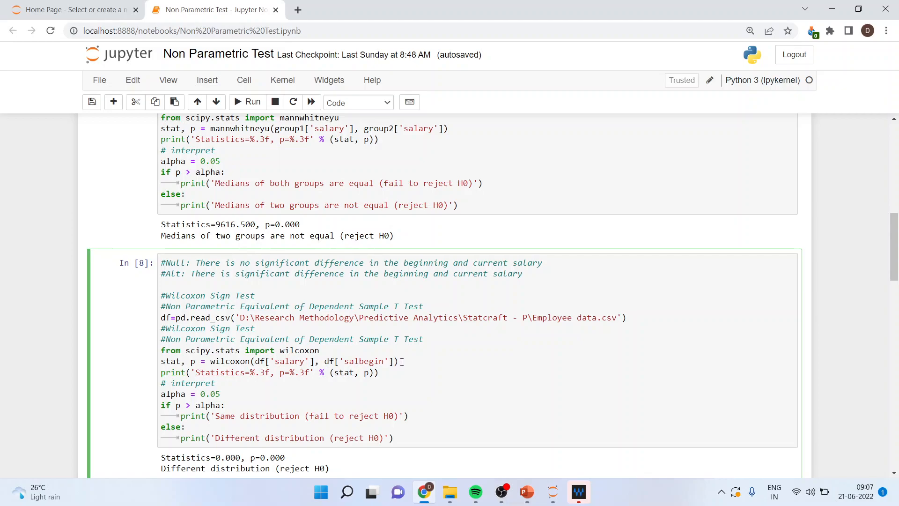
{"action": "scroll", "scroll_direction": "down", "scroll_amount": 3}
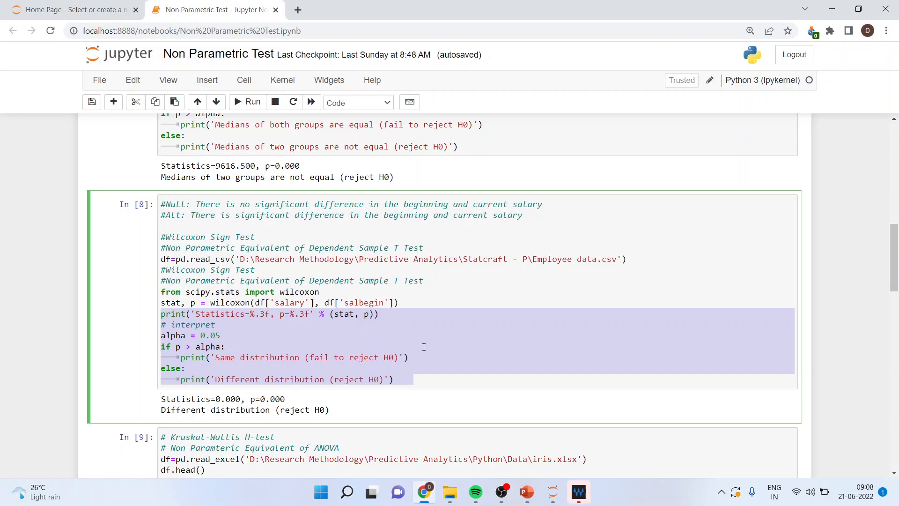
{"action": "mouse_move", "coordinate": [304, 332]}
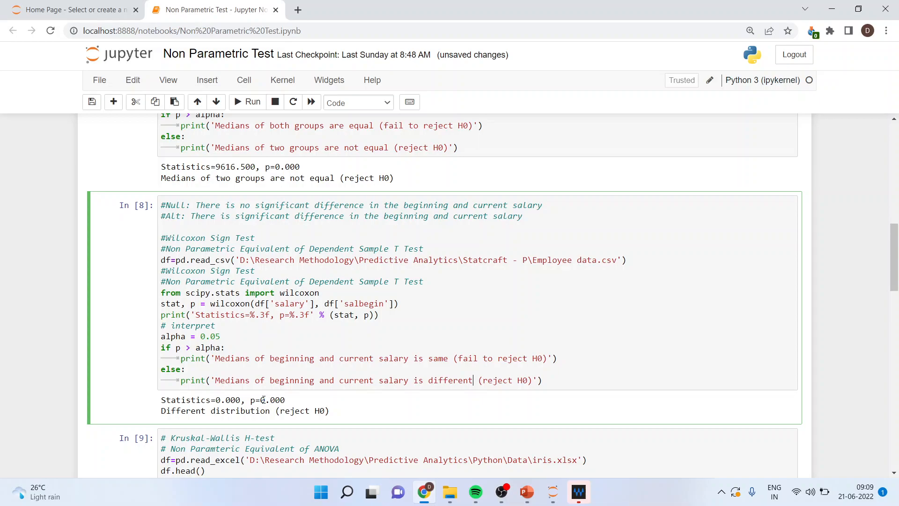
Highlight the Wilcoxon p-value of 0.000 in the rerun output
{"action": "double_click", "coordinate": [272, 399]}
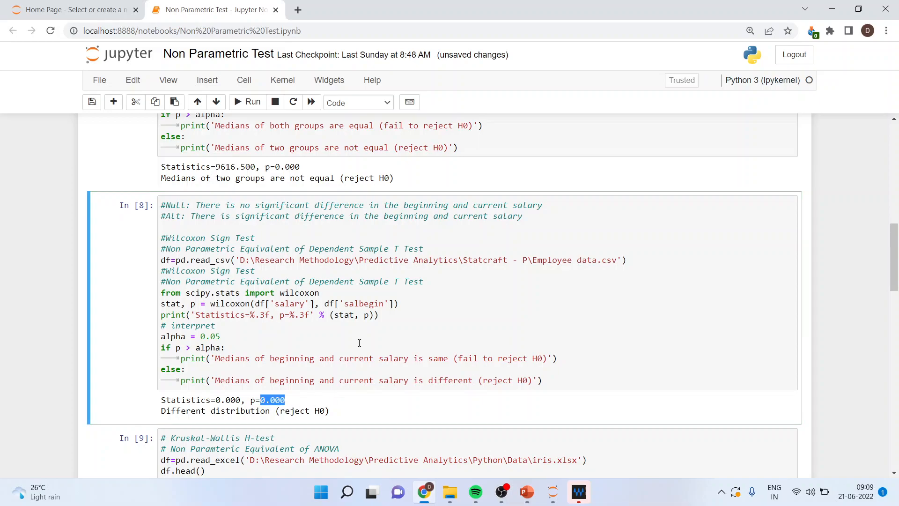
{"action": "scroll", "scroll_direction": "down", "scroll_amount": 3}
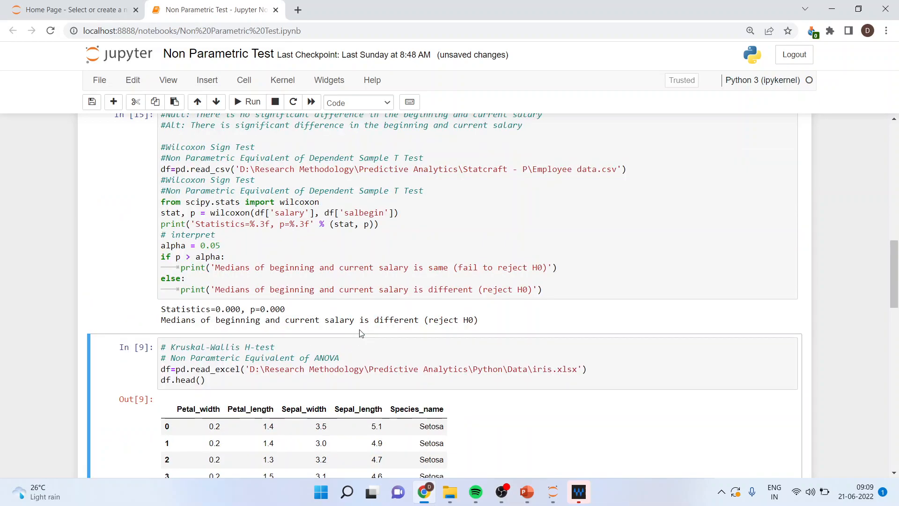
{"action": "scroll", "scroll_direction": "up", "scroll_amount": 3}
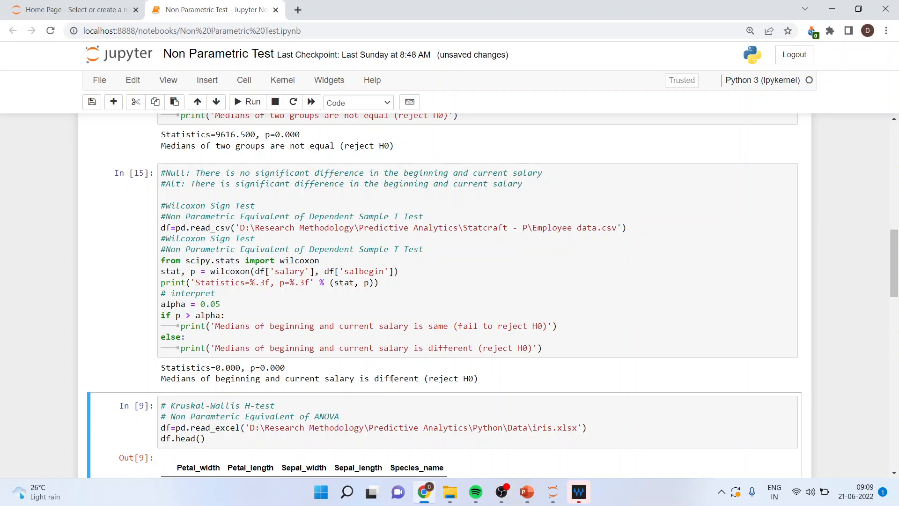
{"action": "mouse_move", "coordinate": [338, 310]}
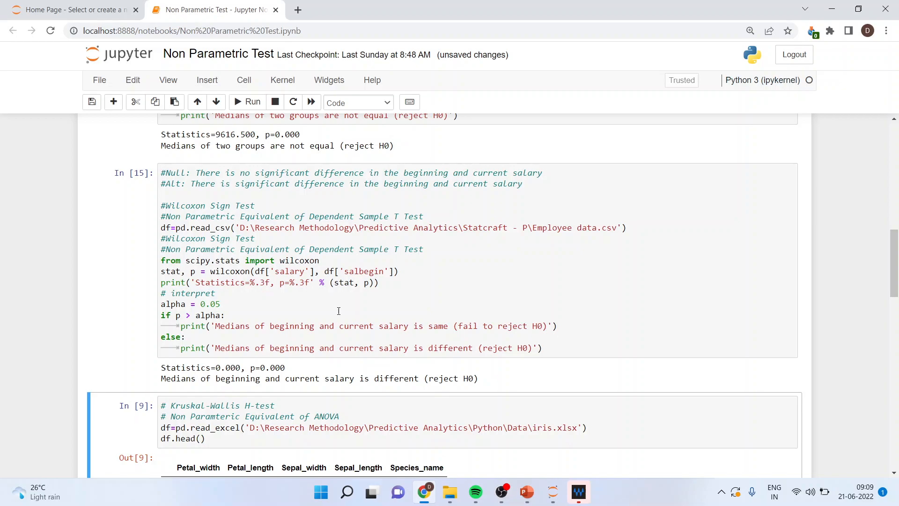
{"action": "scroll", "scroll_direction": "down", "scroll_amount": 3}
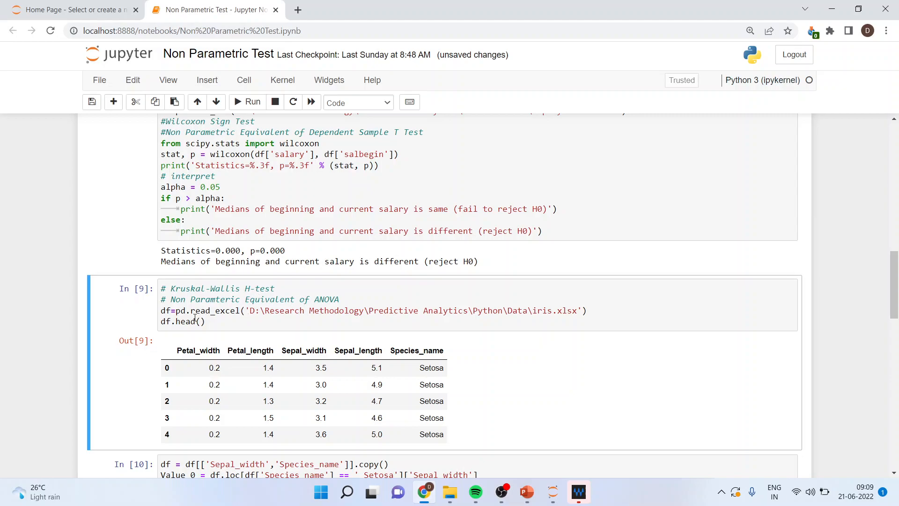
{"action": "mouse_move", "coordinate": [459, 319]}
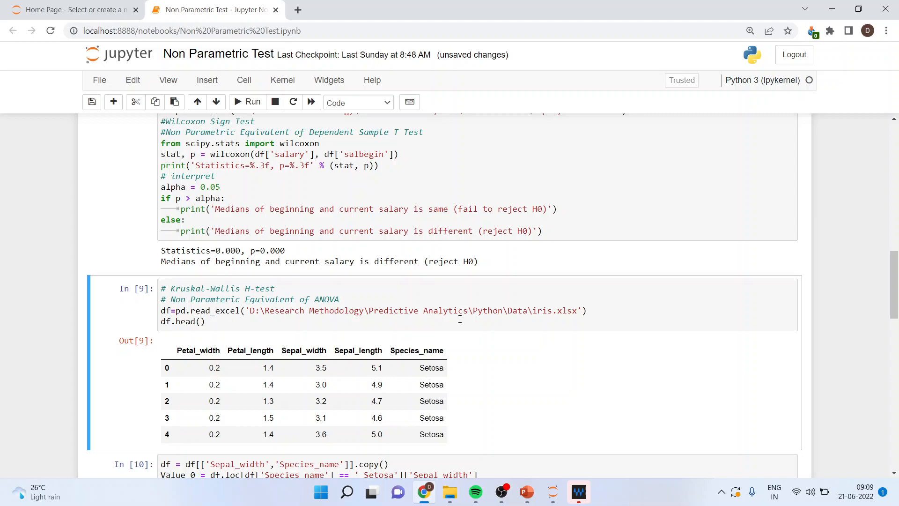
{"action": "mouse_move", "coordinate": [215, 314]}
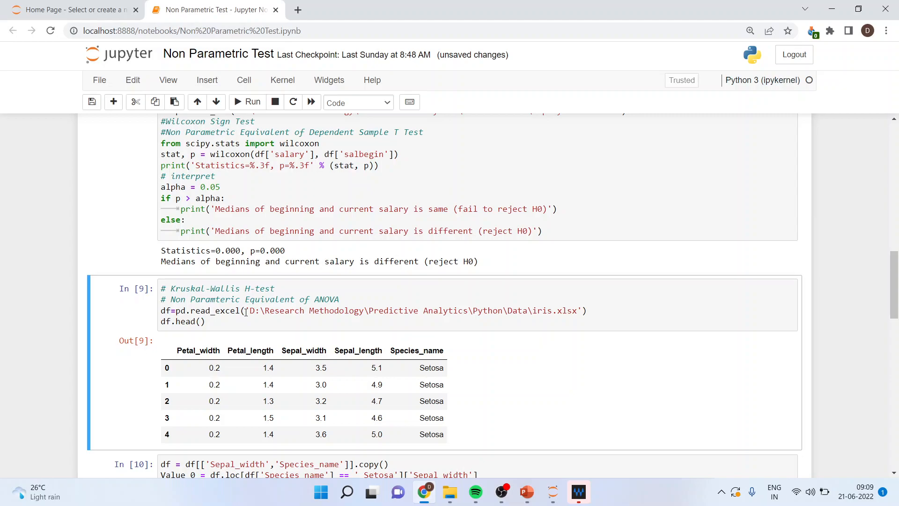
{"action": "double_click", "coordinate": [416, 310]}
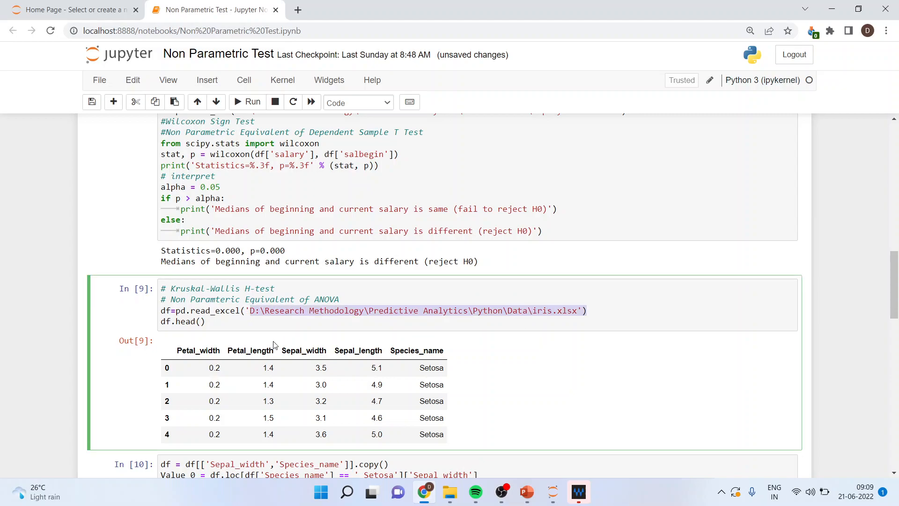
{"action": "left_click", "coordinate": [204, 321]}
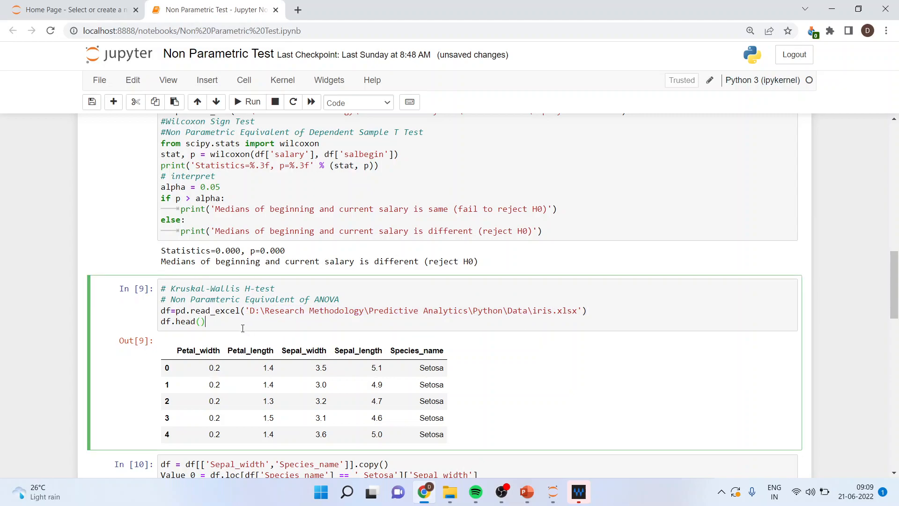
{"action": "scroll", "scroll_direction": "down", "scroll_amount": 3}
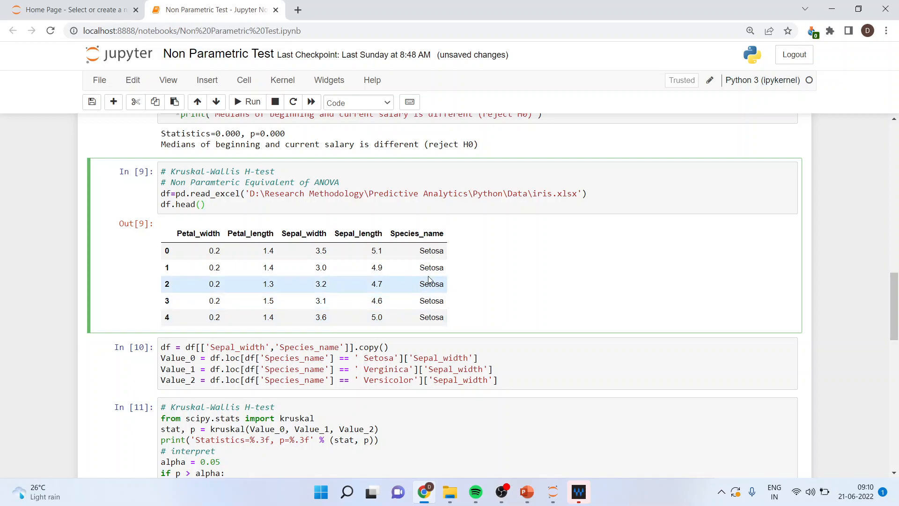
{"action": "mouse_move", "coordinate": [442, 261]}
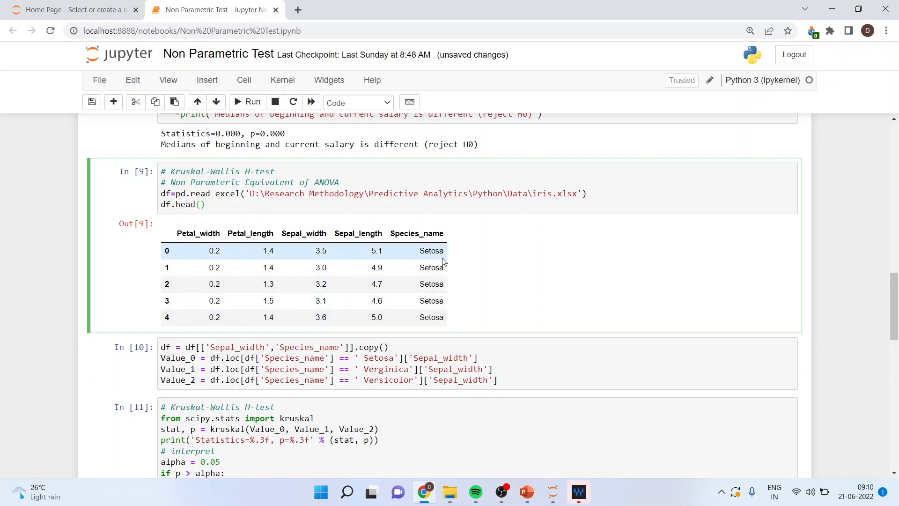
{"action": "mouse_move", "coordinate": [450, 287]}
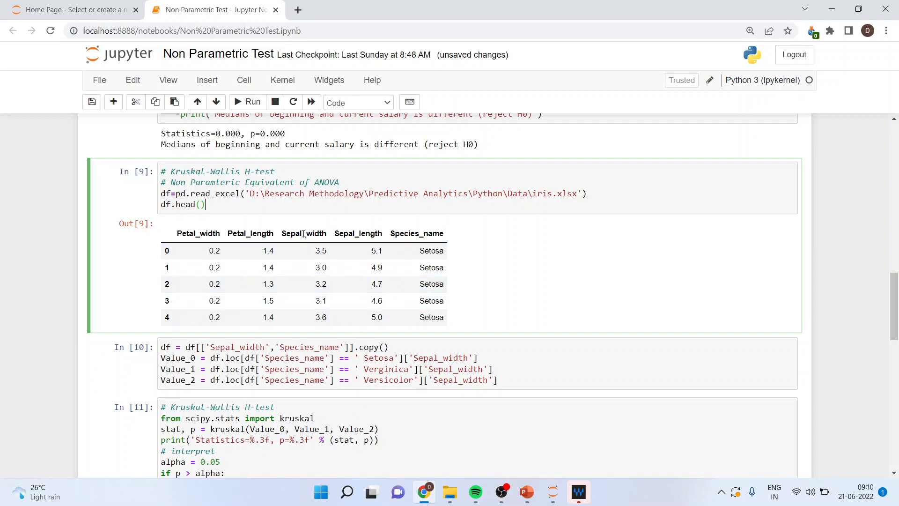
{"action": "double_click", "coordinate": [303, 233]}
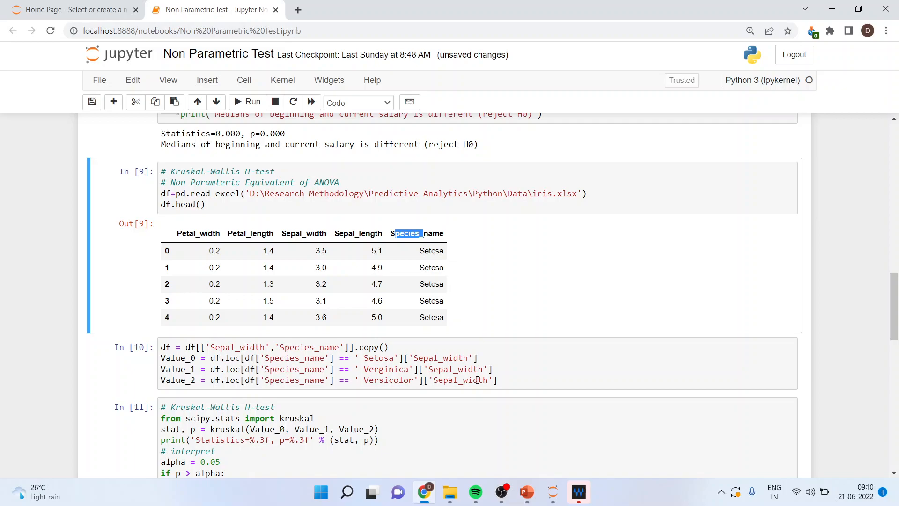
{"action": "scroll", "scroll_direction": "down", "scroll_amount": 3}
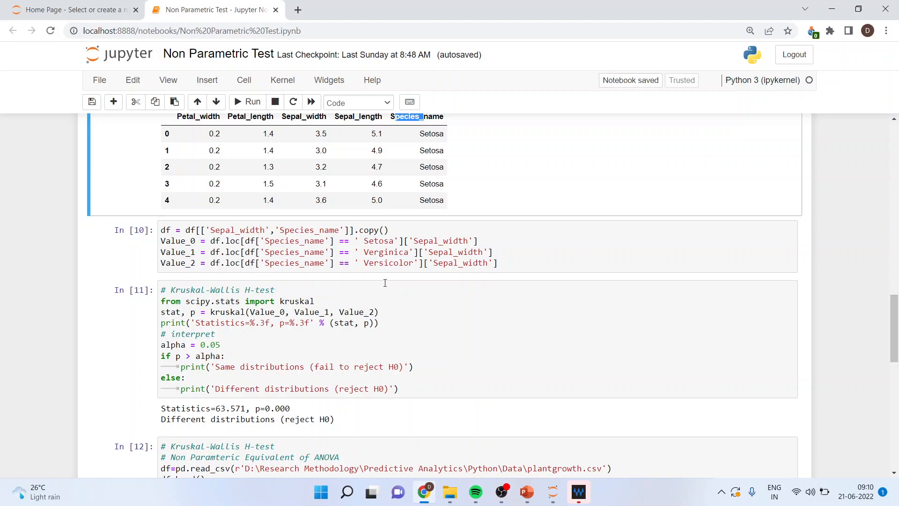
Edit the Kruskal-Wallis cell near the Versicolor group definition and save the notebook
{"action": "left_click", "coordinate": [379, 240]}
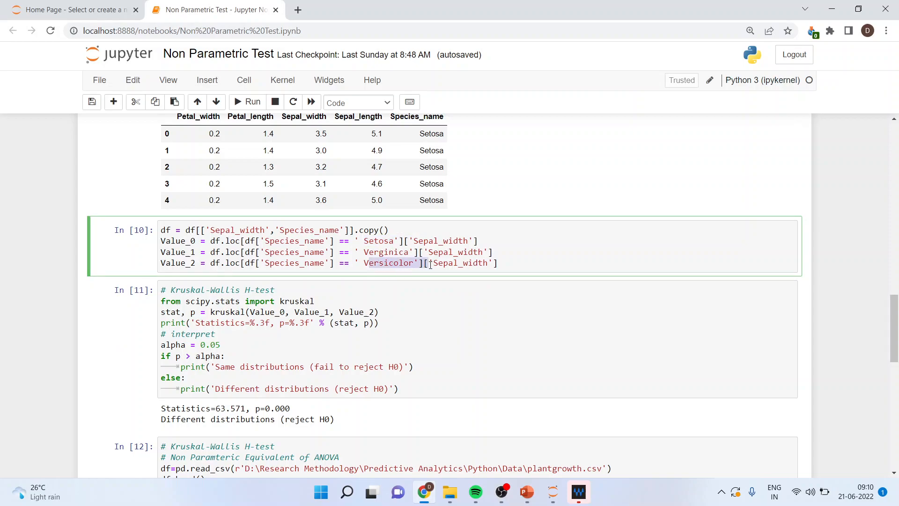
{"action": "left_click", "coordinate": [355, 309]}
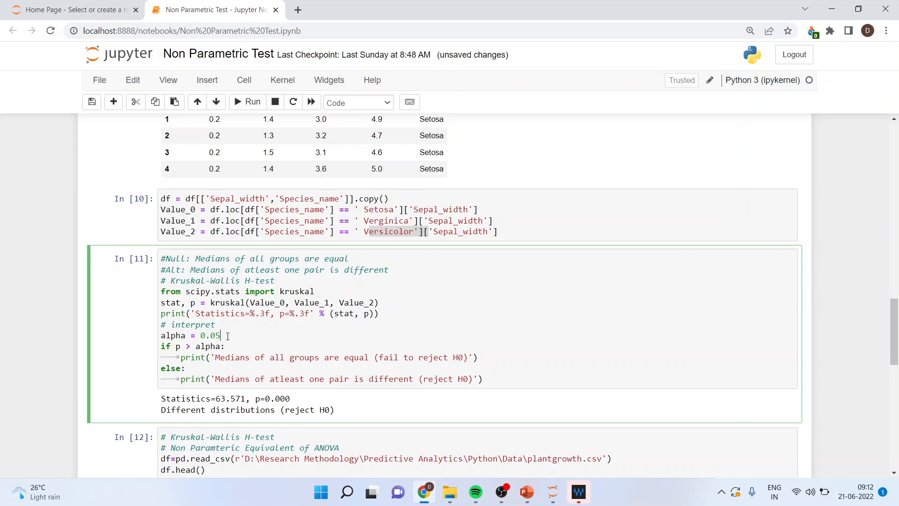
{"action": "mouse_move", "coordinate": [224, 345]}
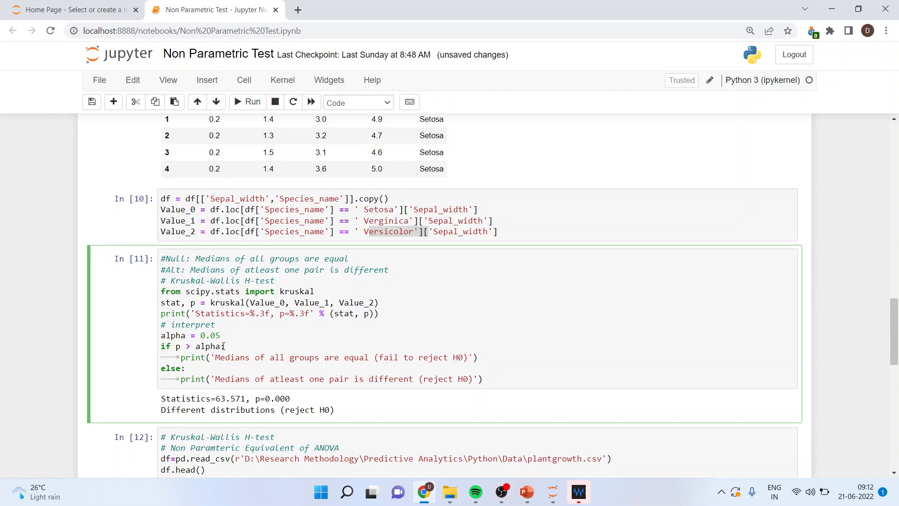
{"action": "key", "text": "ctrl+s"}
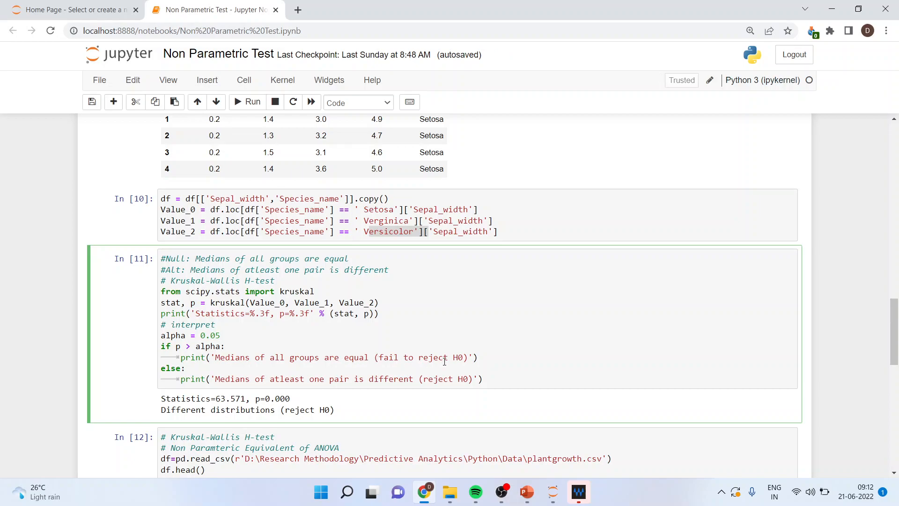
{"action": "mouse_move", "coordinate": [225, 352]}
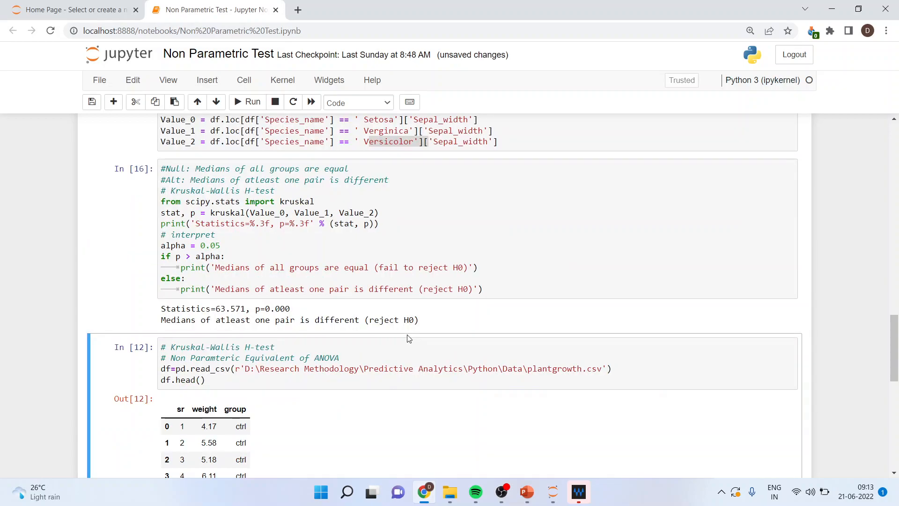
Highlight the Kruskal-Wallis p-value, then bring up the PowerPoint thank-you slide
{"action": "double_click", "coordinate": [273, 308]}
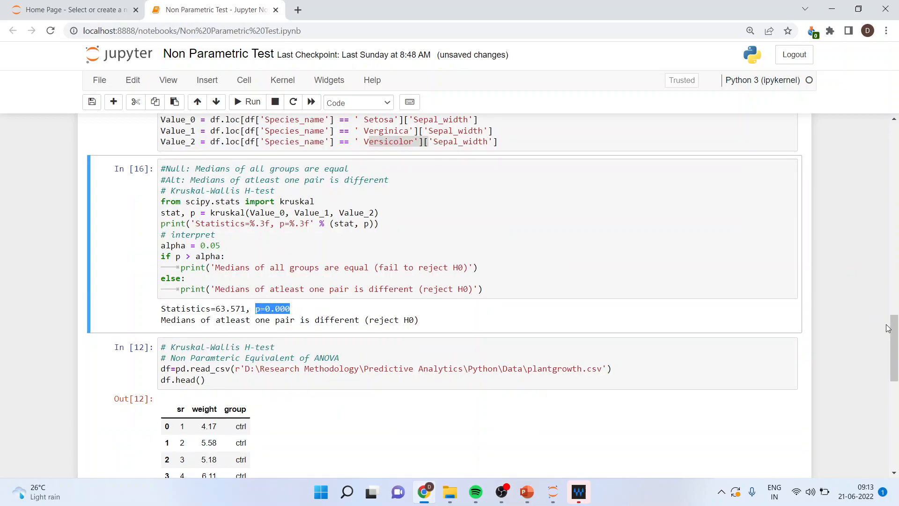
{"action": "scroll", "scroll_direction": "up", "scroll_amount": 3}
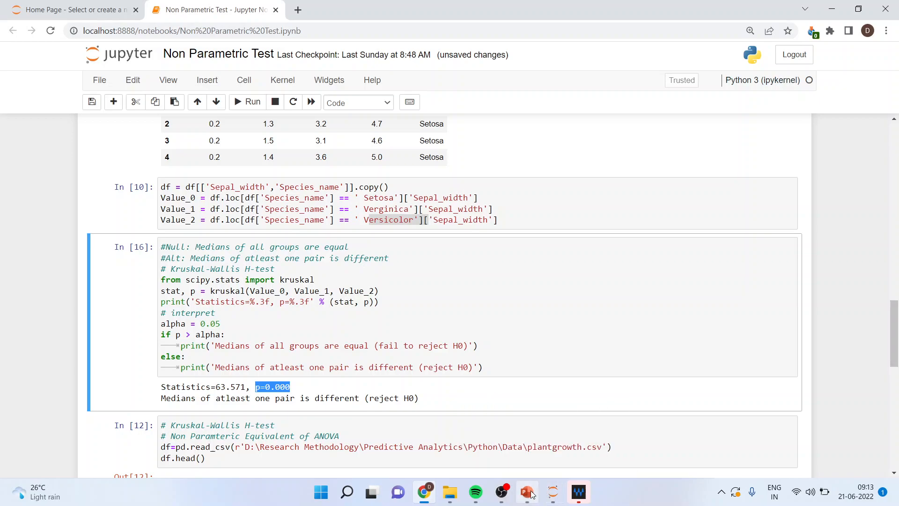
{"action": "left_click", "coordinate": [526, 491]}
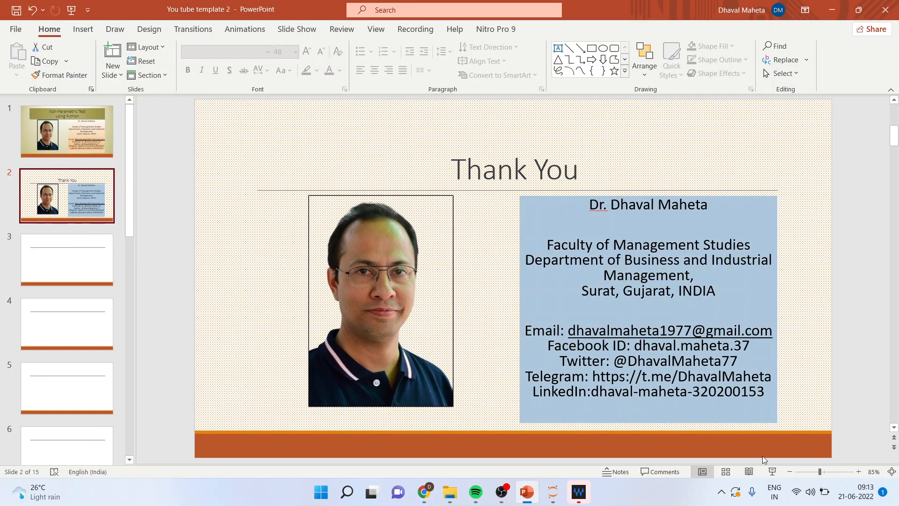